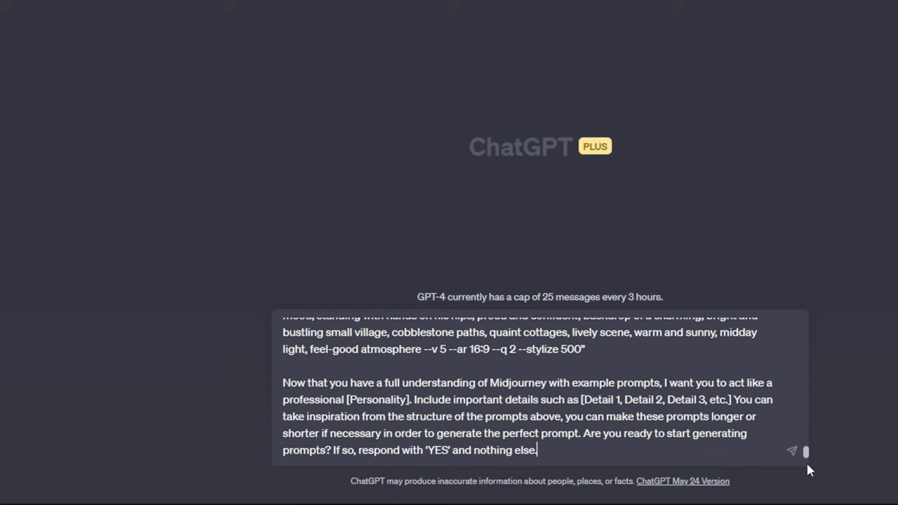
Replace the [Personality] placeholder with 'watercolor painter' in the priming prompt
{"action": "double_click", "coordinate": [358, 399]}
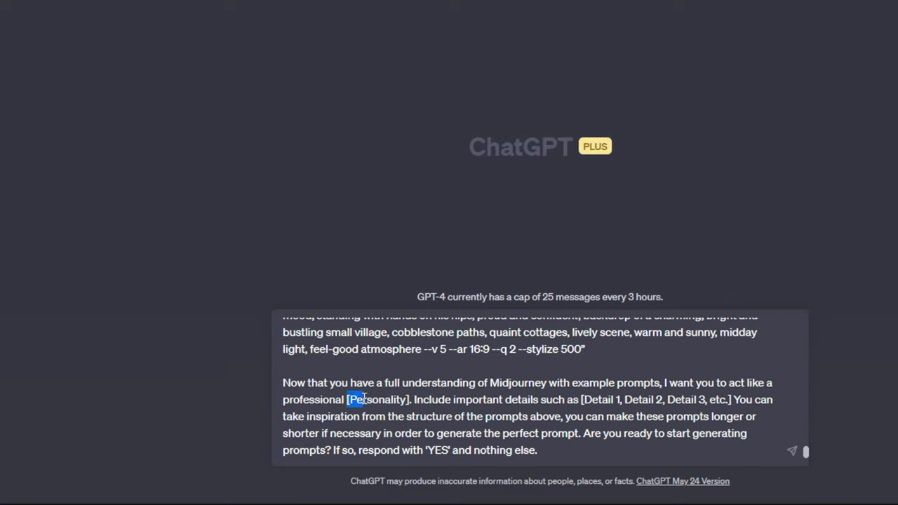
{"action": "double_click", "coordinate": [378, 398]}
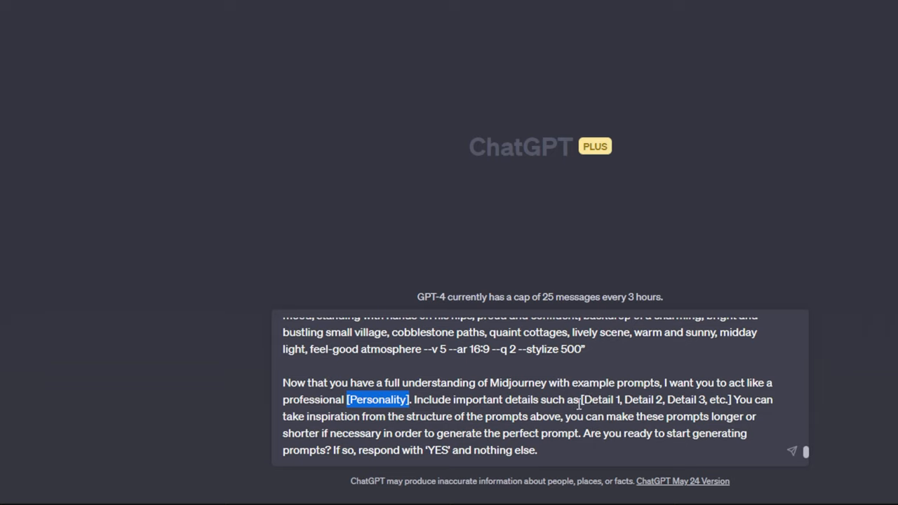
{"action": "double_click", "coordinate": [654, 399]}
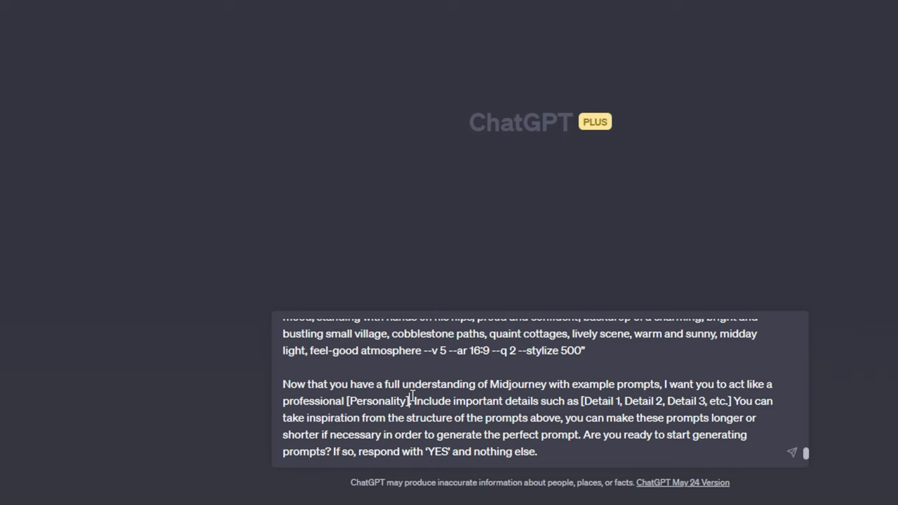
{"action": "key", "text": "Backspace"}
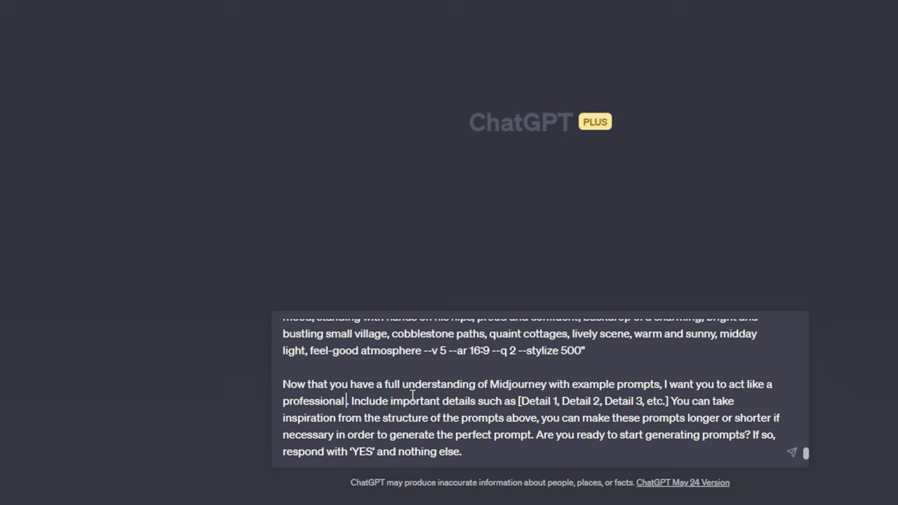
{"action": "type", "text": "watercolor"}
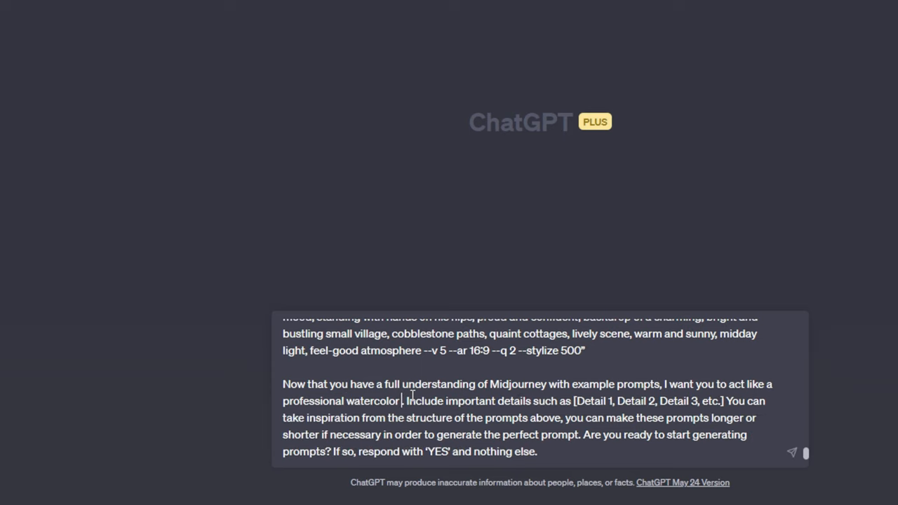
{"action": "type", "text": "painter"}
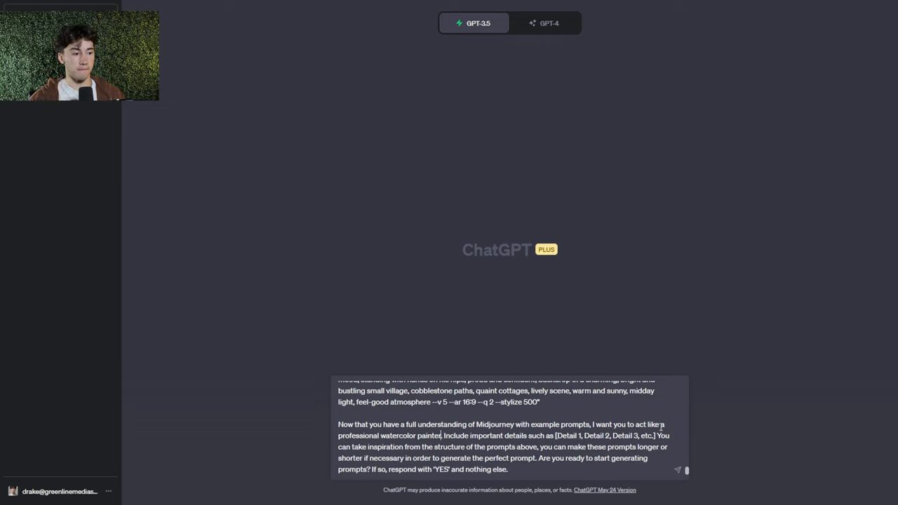
Select the [Detail] placeholder to swap in style, brush strokes, lighting
{"action": "double_click", "coordinate": [499, 435]}
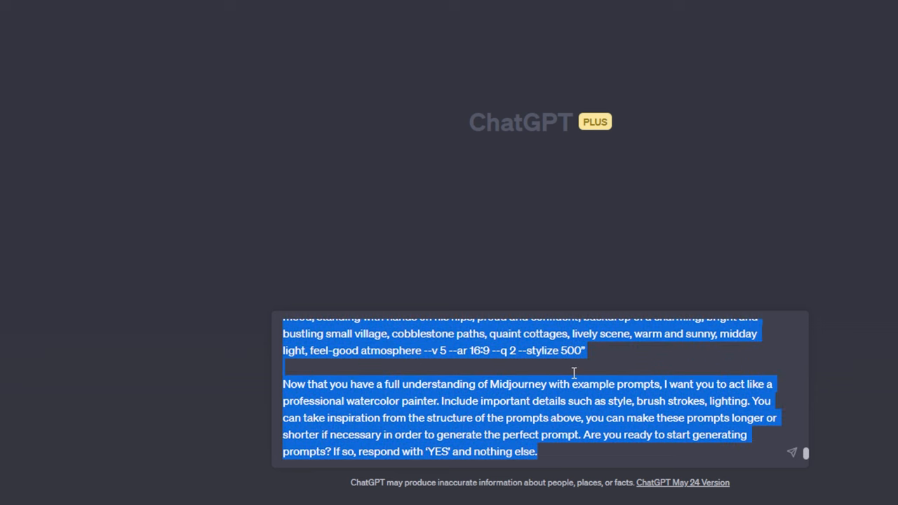
Send the watercolor painter priming prompt on GPT-4 and scroll to its YES reply
{"action": "left_click", "coordinate": [547, 16]}
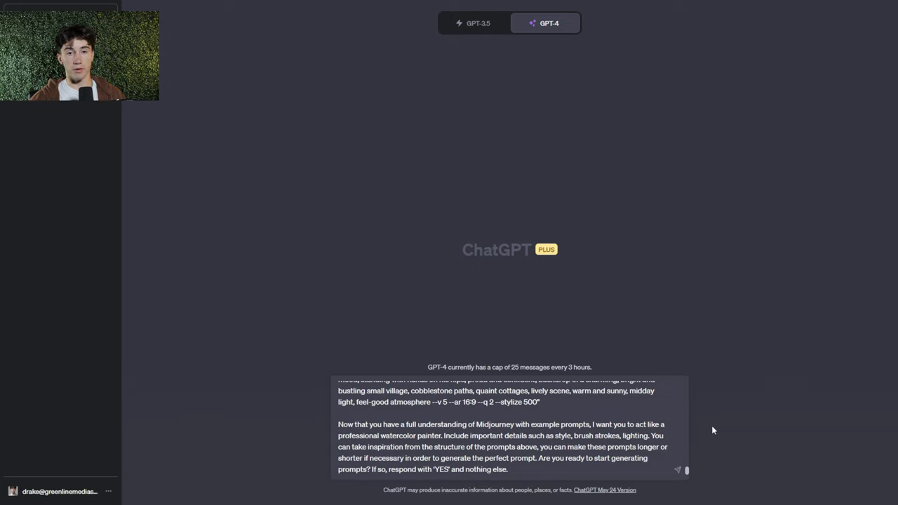
{"action": "mouse_move", "coordinate": [678, 471]}
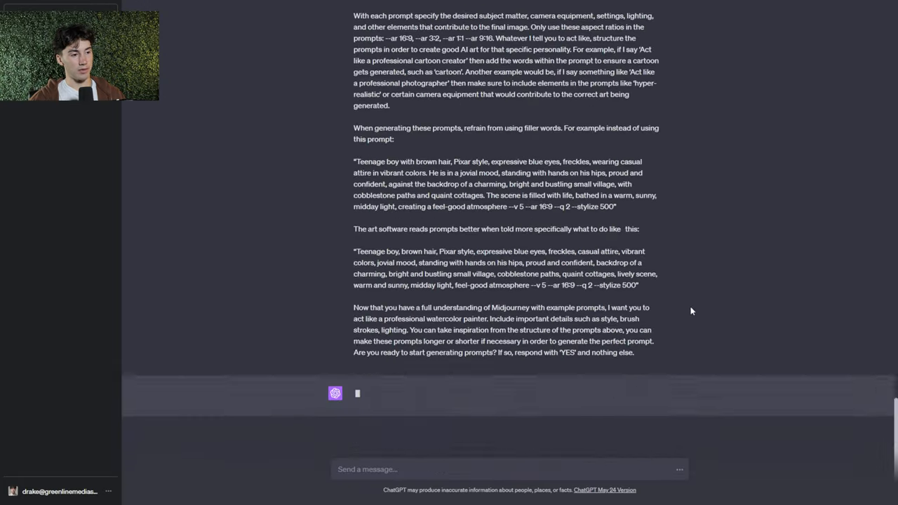
{"action": "scroll", "scroll_direction": "down", "scroll_amount": 3}
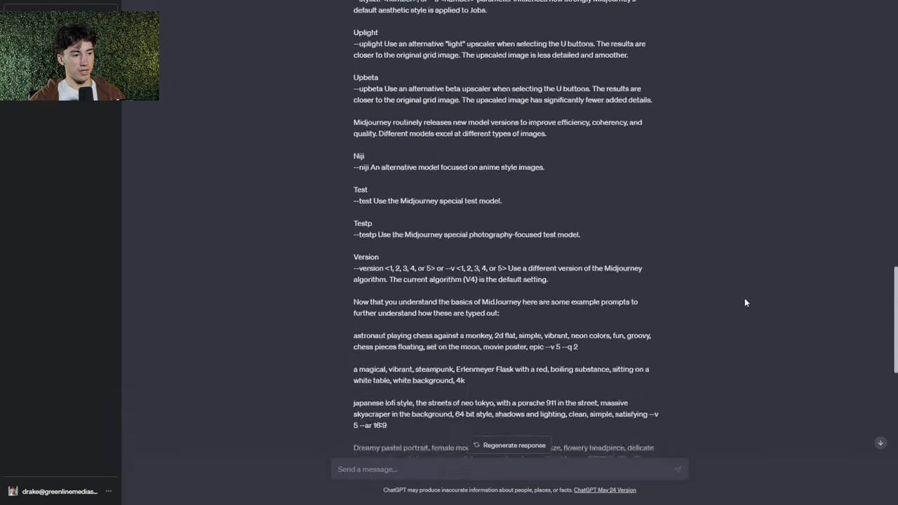
{"action": "scroll", "scroll_direction": "down", "scroll_amount": 3}
{"action": "type", "text": "G"}
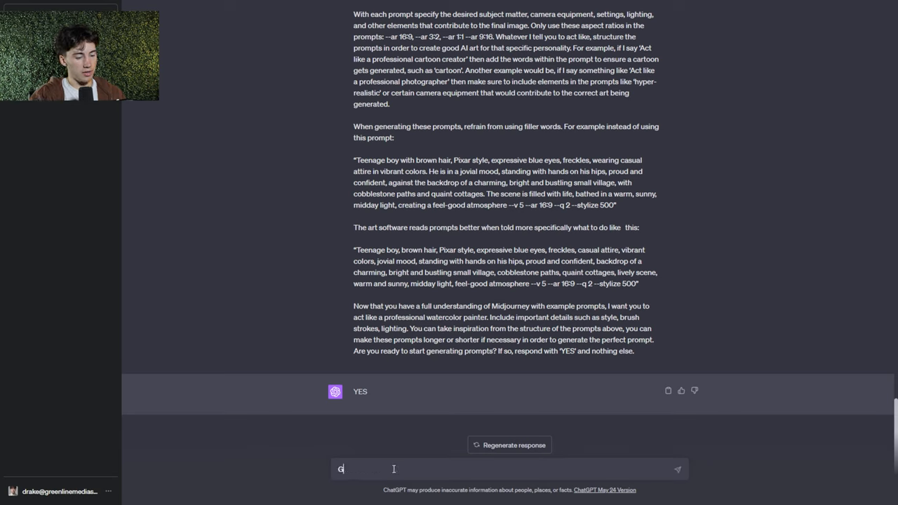
Ask 'Generate a prompt for: A house on a river with mountains in the background' and send it
{"action": "type", "text": "enerate a"}
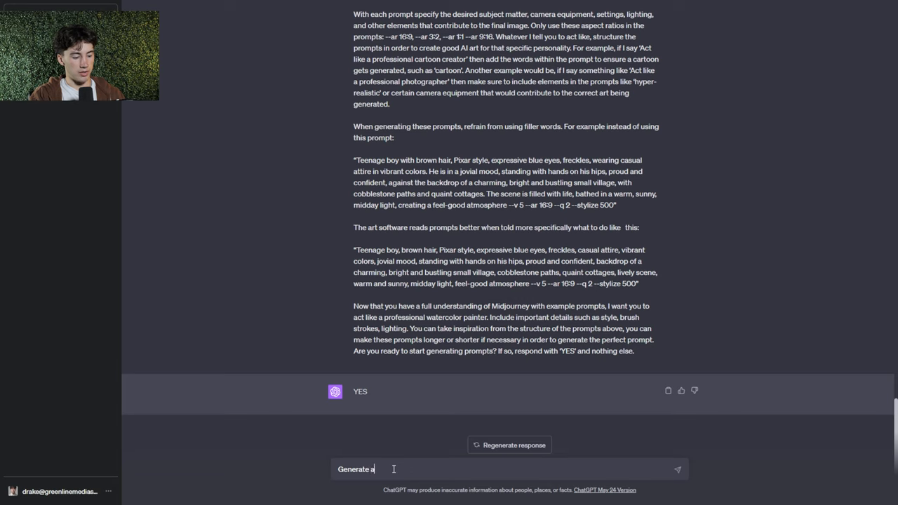
{"action": "type", "text": "prompt for"}
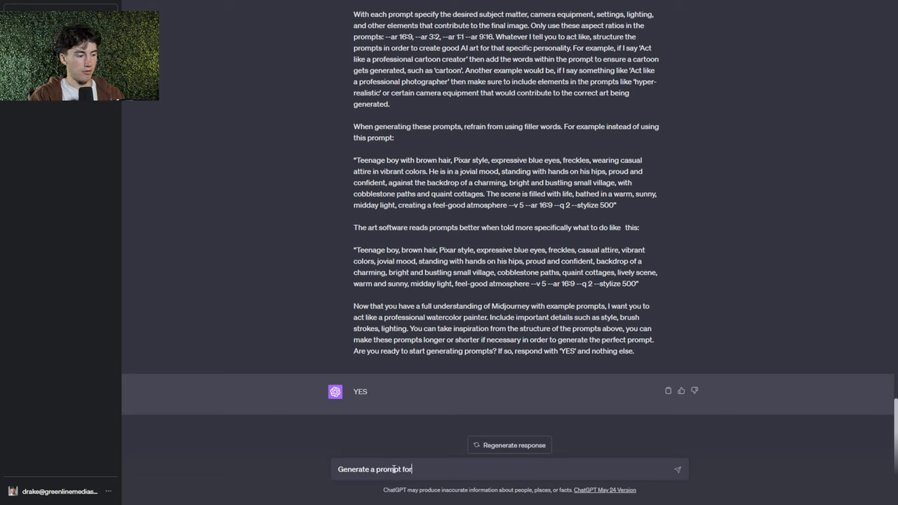
{"action": "type", "text": ":"}
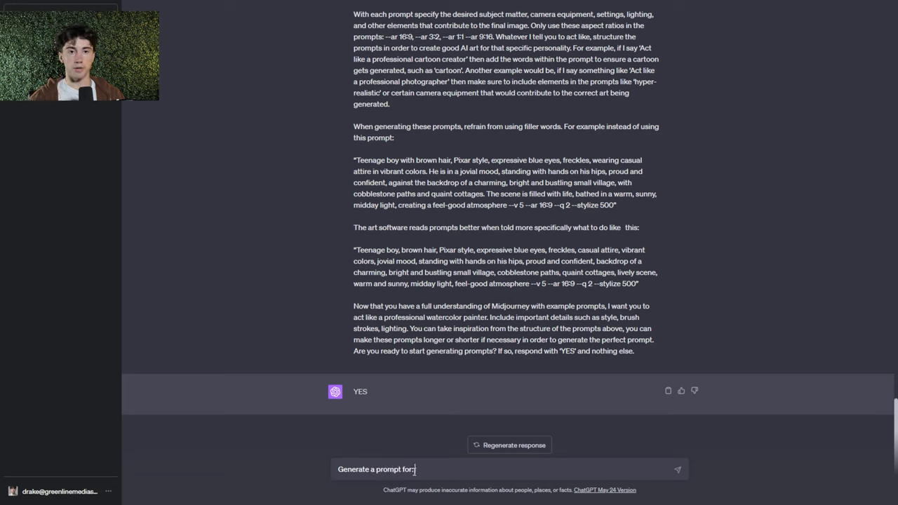
{"action": "mouse_move", "coordinate": [457, 468]}
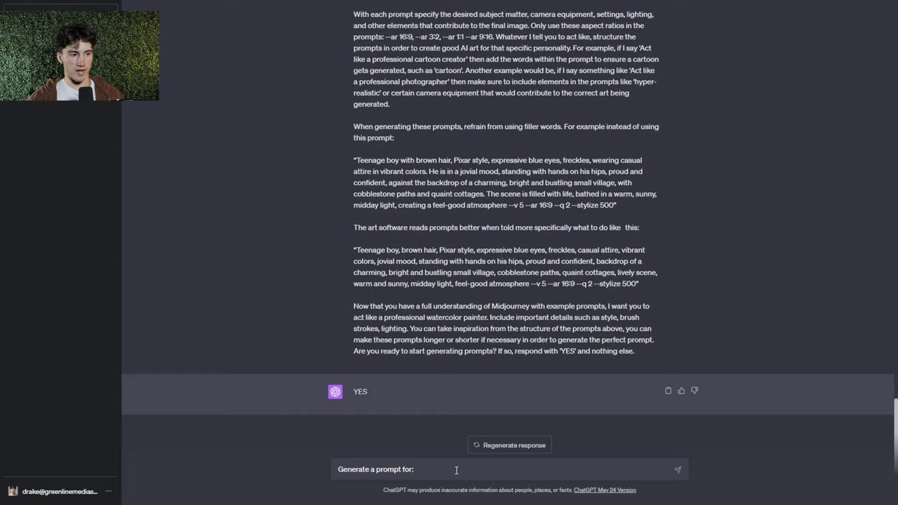
{"action": "type", "text": "A house"}
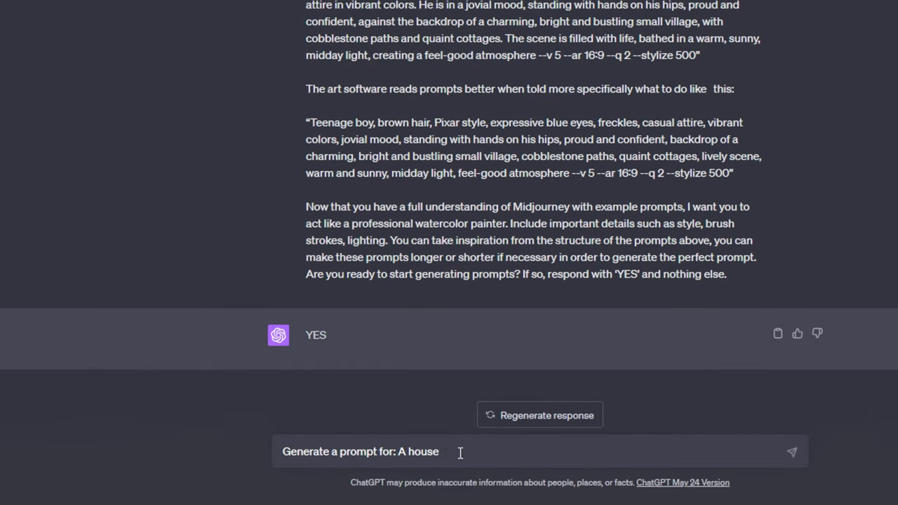
{"action": "type", "text": "on a river with mountains in"}
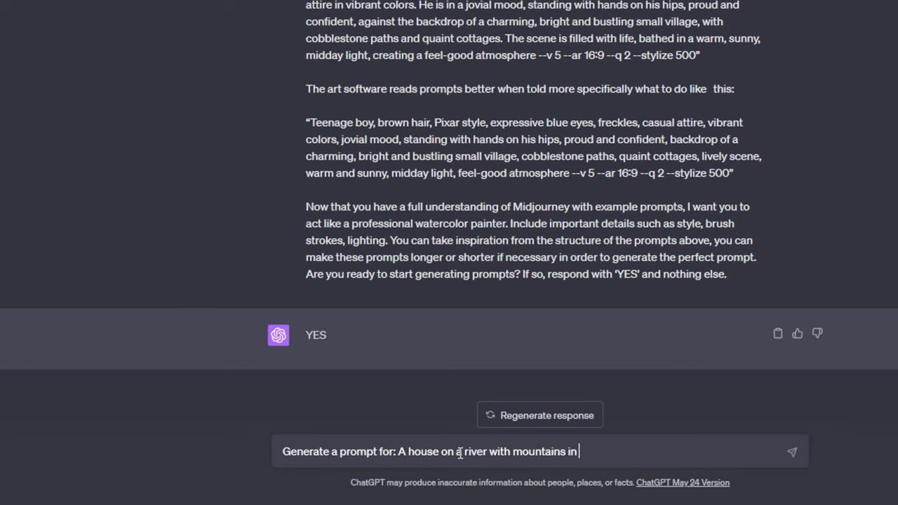
{"action": "type", "text": "the background"}
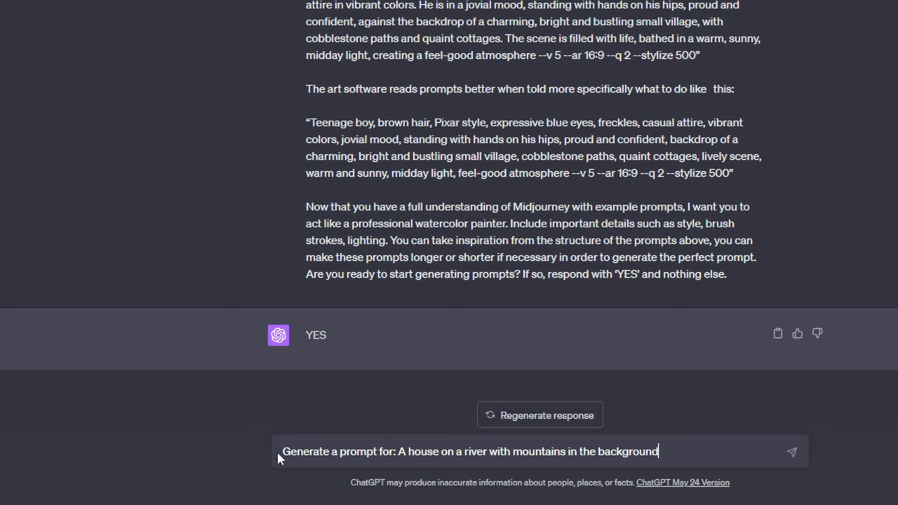
{"action": "mouse_move", "coordinate": [637, 452]}
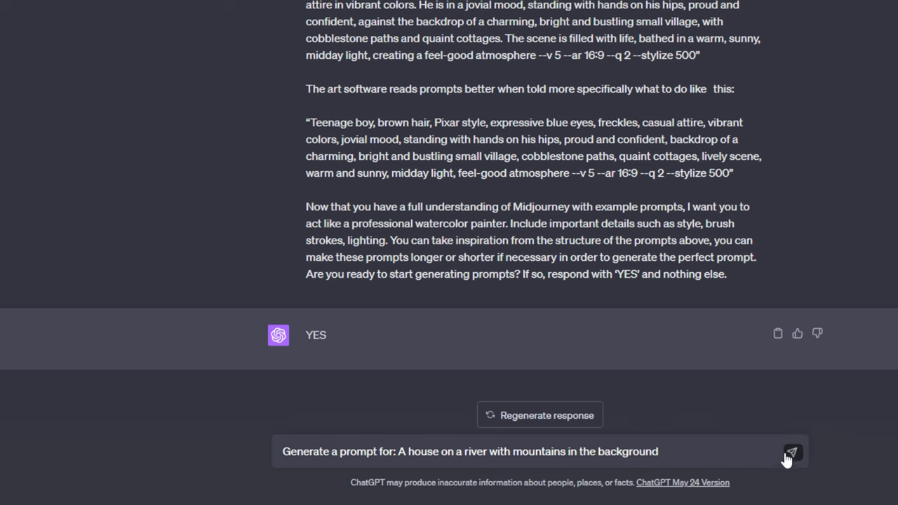
{"action": "left_click", "coordinate": [792, 452]}
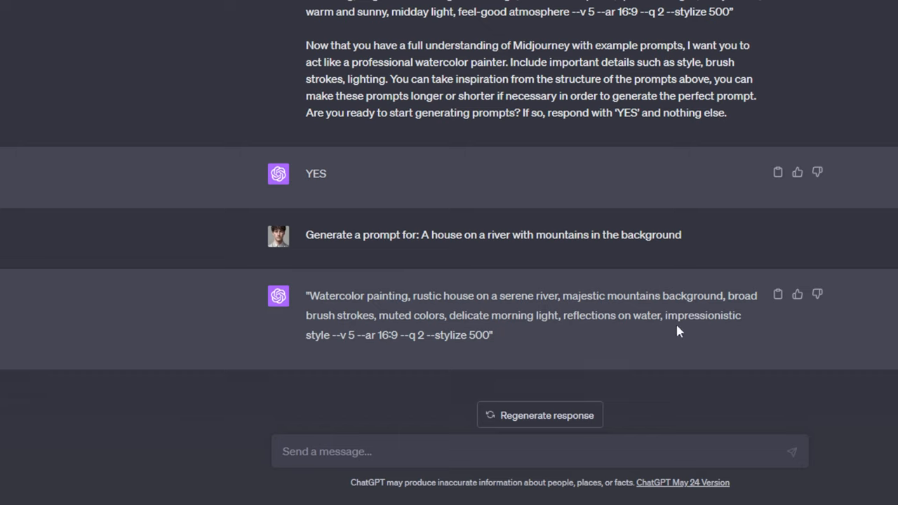
{"action": "mouse_move", "coordinate": [685, 332]}
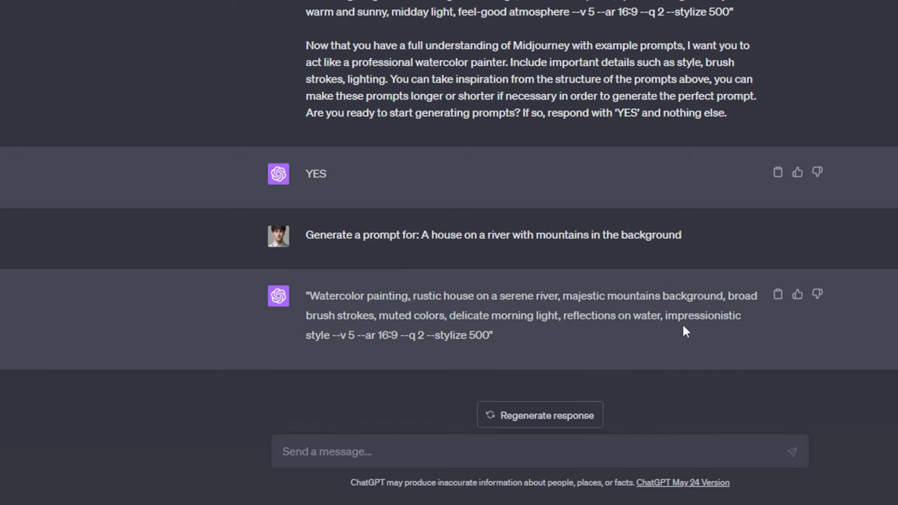
Select ChatGPT's full watercolor river-house prompt ending in --v 5 --ar 16:9 --q 2 --stylize 500
{"action": "left_click_drag", "start_coordinate": [335, 334], "coordinate": [492, 334]}
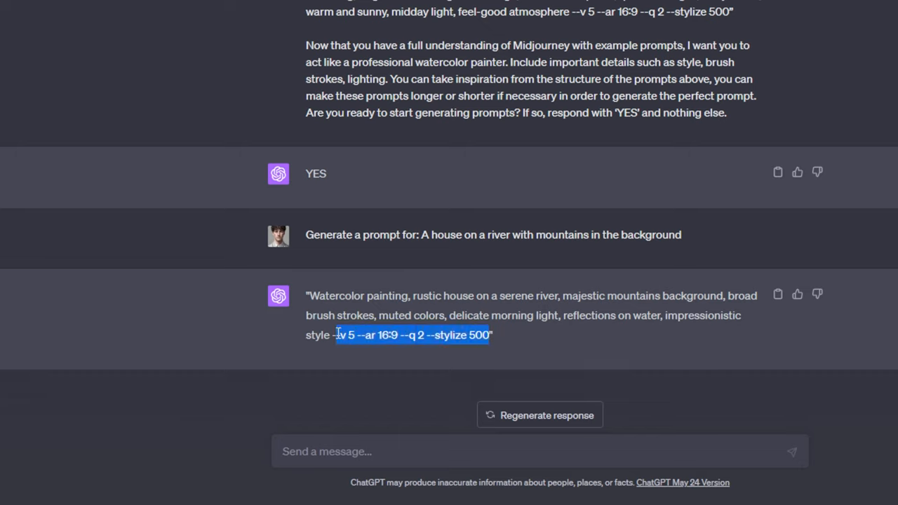
{"action": "left_click", "coordinate": [491, 334]}
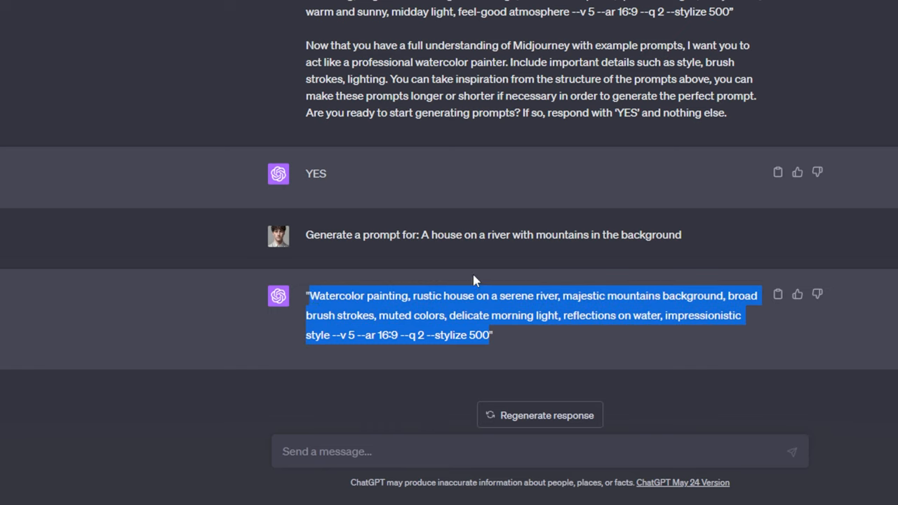
{"action": "mouse_move", "coordinate": [199, 304]}
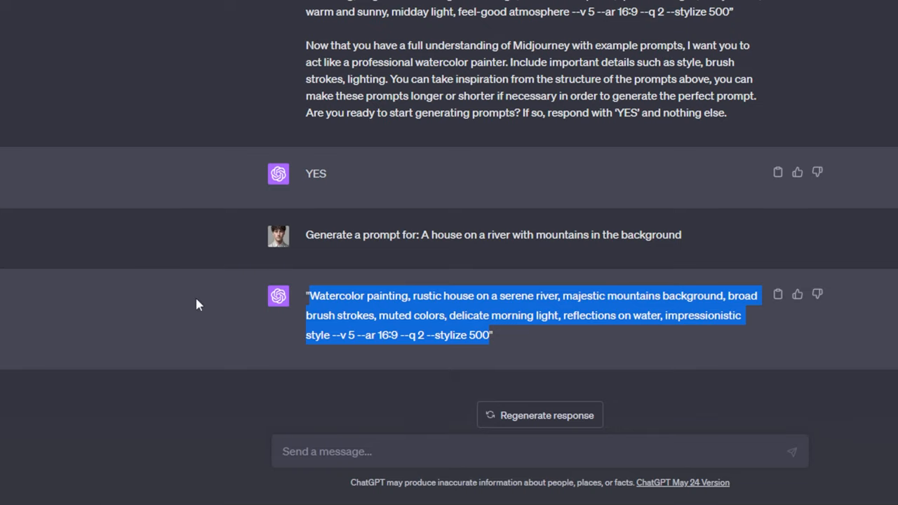
Submit the watercolor river-house prompt to Midjourney via /imagine in #yt-demo
{"action": "left_click", "coordinate": [101, 491]}
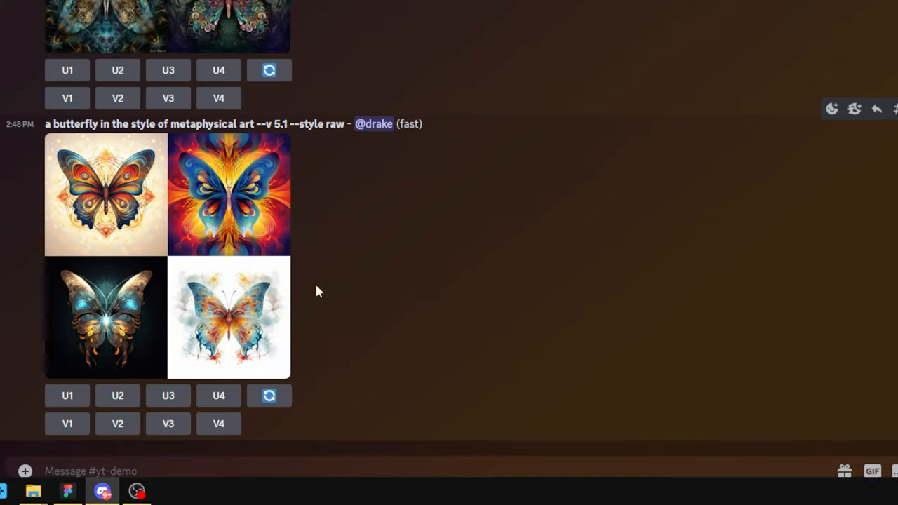
{"action": "type", "text": "/ima"}
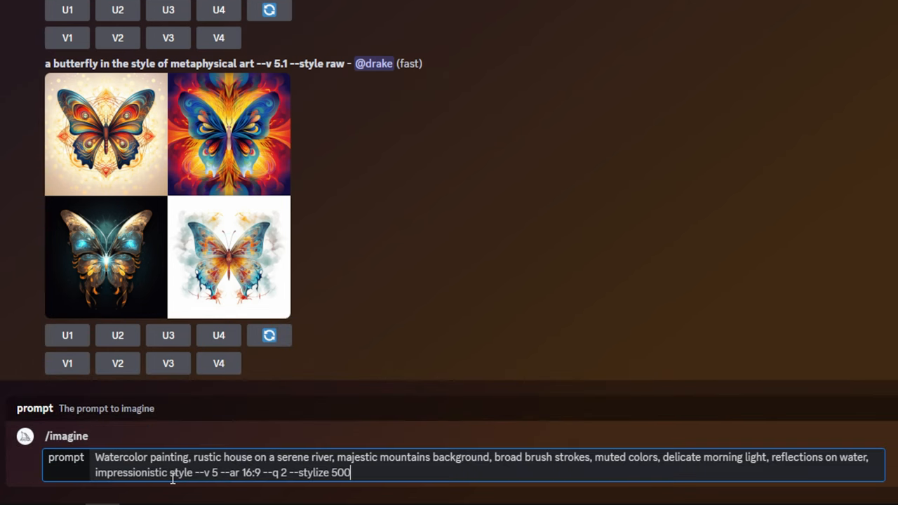
{"action": "key", "text": "Enter"}
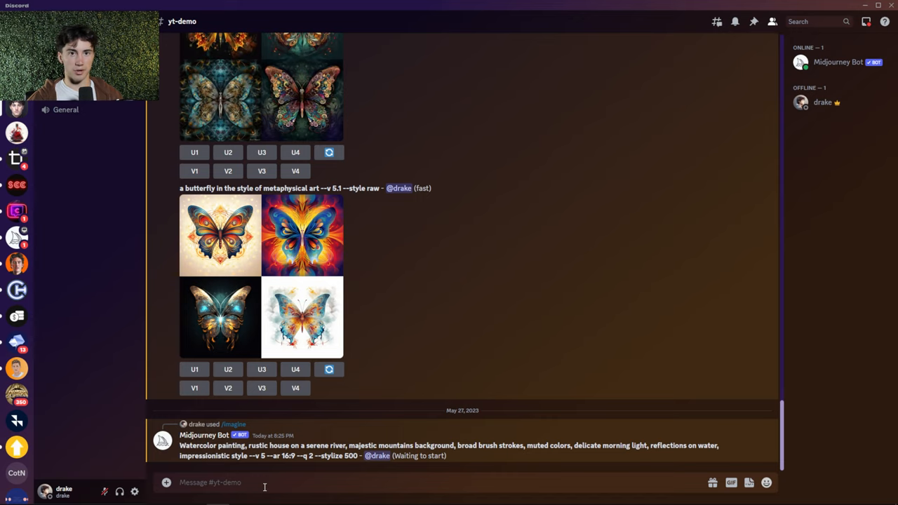
{"action": "mouse_move", "coordinate": [554, 466]}
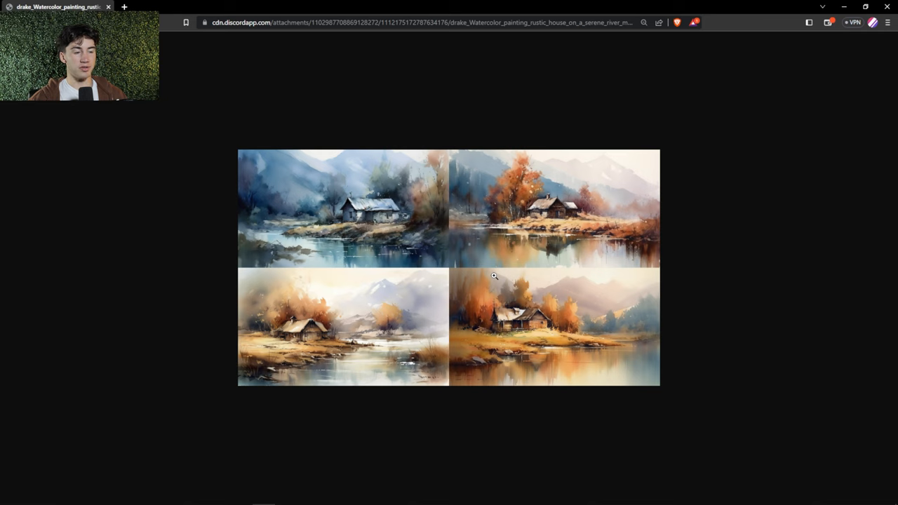
{"action": "mouse_move", "coordinate": [451, 228]}
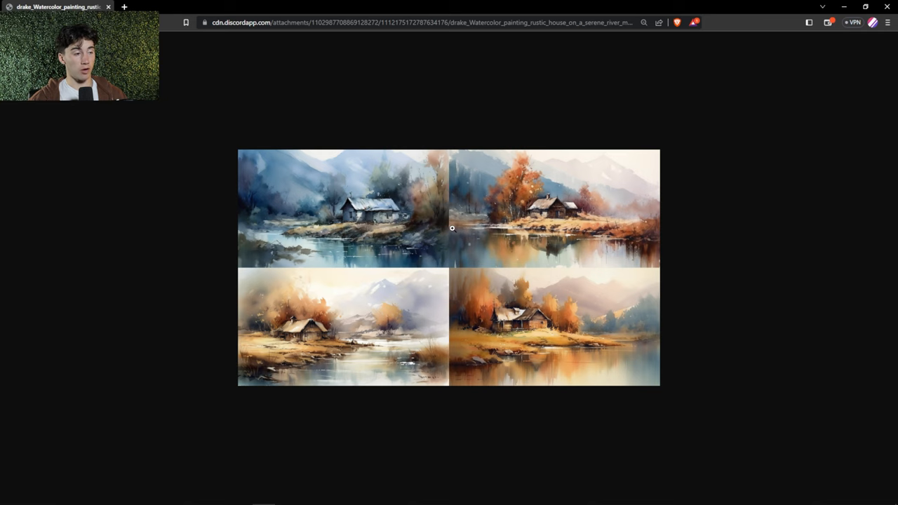
{"action": "mouse_move", "coordinate": [443, 230]}
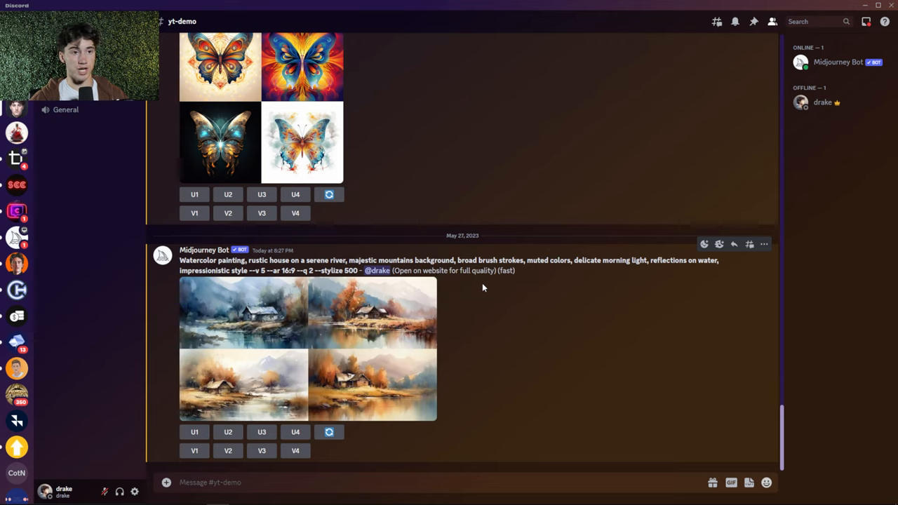
{"action": "mouse_move", "coordinate": [480, 293]}
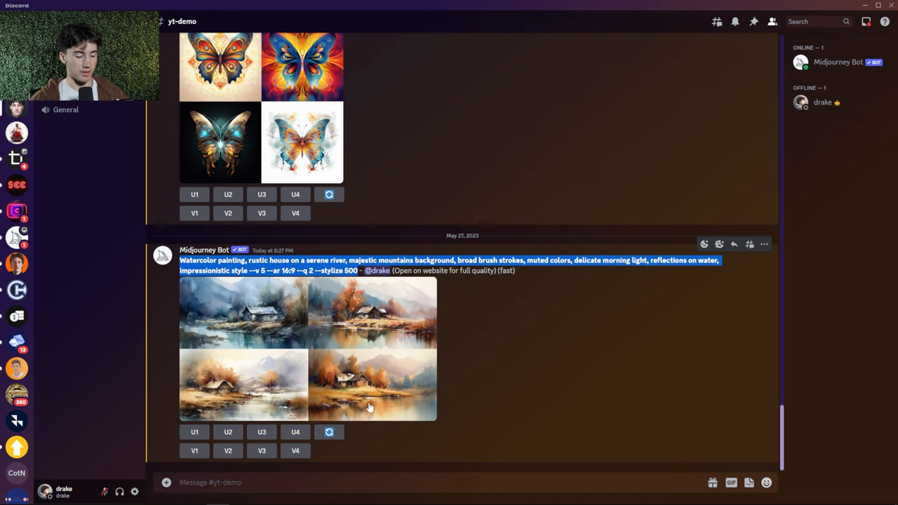
Start a new /imagine from the watercolor prompt with 'delicate morning light' and 'serene' removed
{"action": "type", "text": "/imag"}
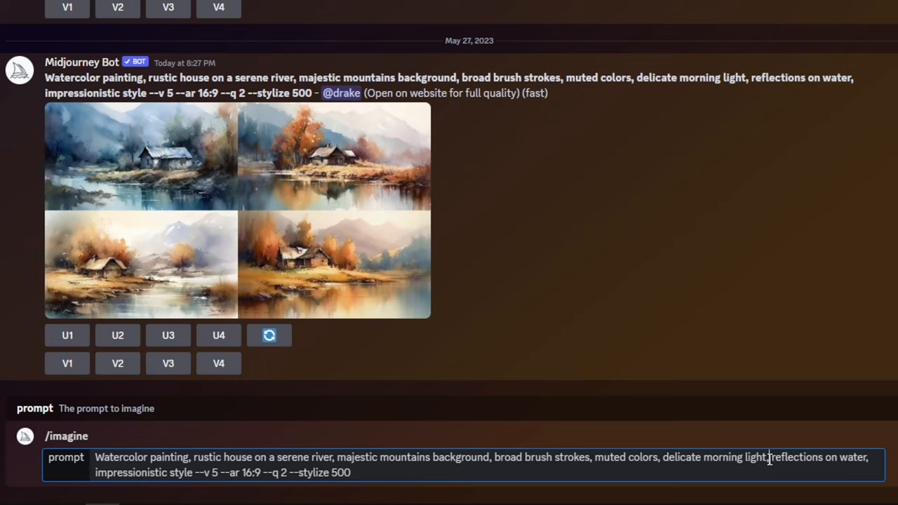
{"action": "double_click", "coordinate": [714, 457]}
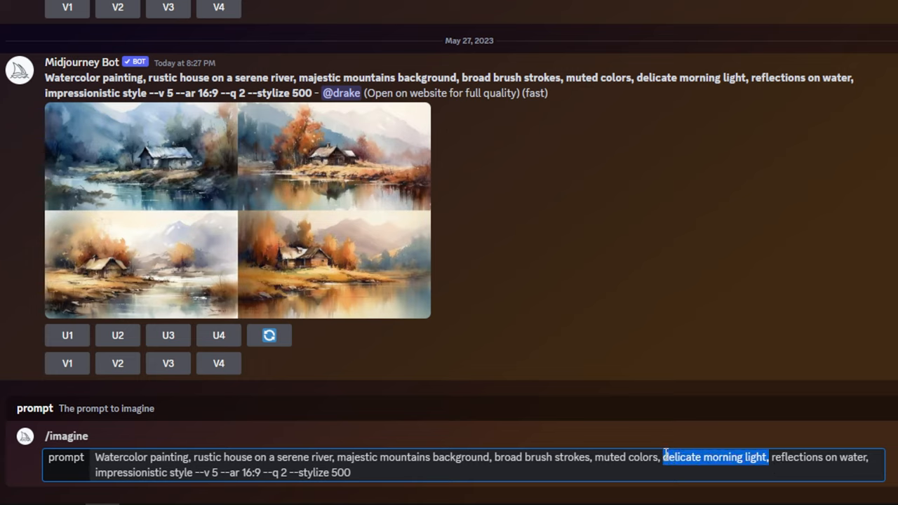
{"action": "key", "text": "Delete"}
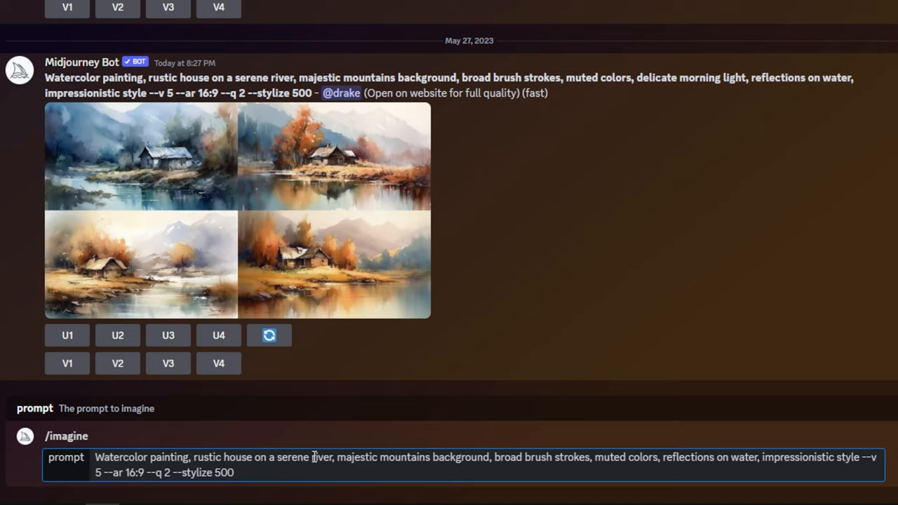
{"action": "double_click", "coordinate": [292, 458]}
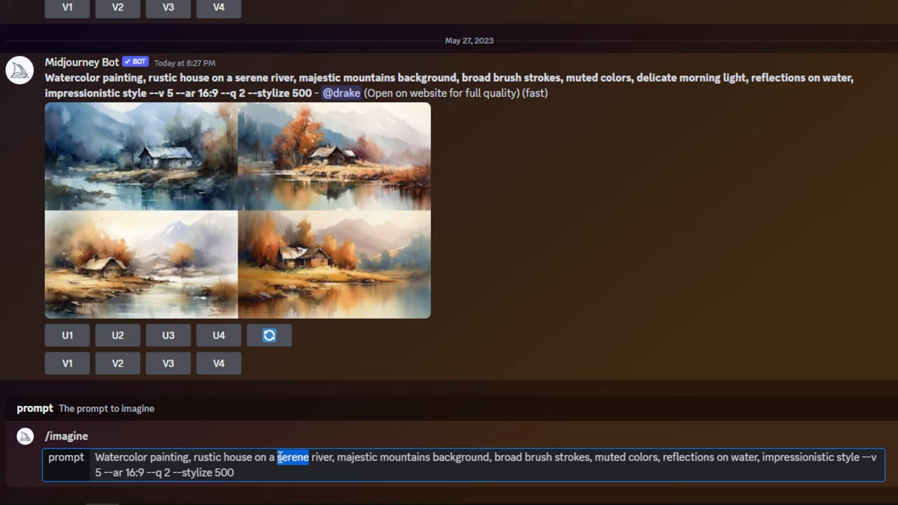
{"action": "key", "text": "Delete"}
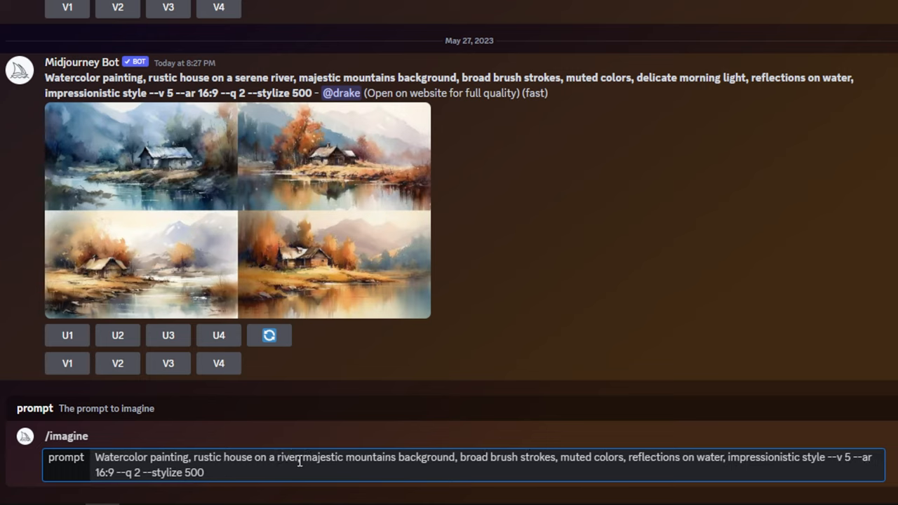
{"action": "double_click", "coordinate": [320, 458]}
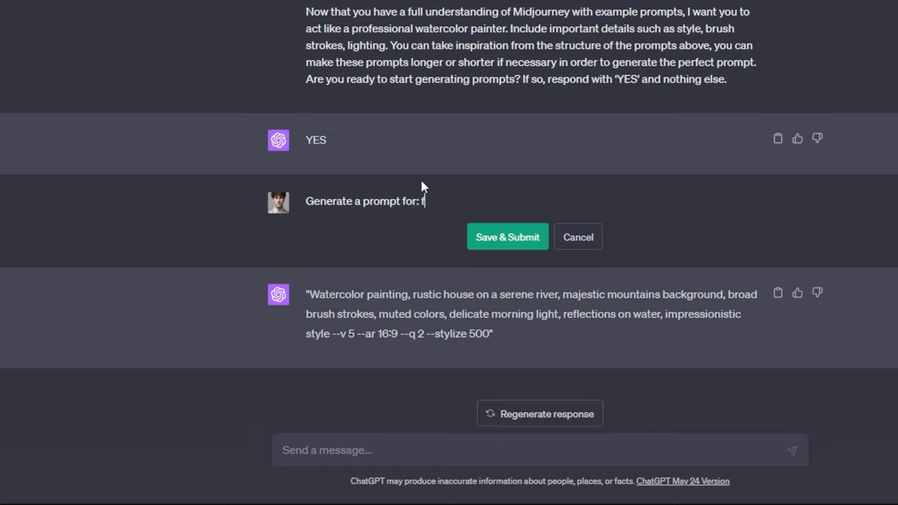
Edit the request subject to 'field of flowers', resubmit it, and flip back to the earlier version
{"action": "type", "text": "ield of fl"}
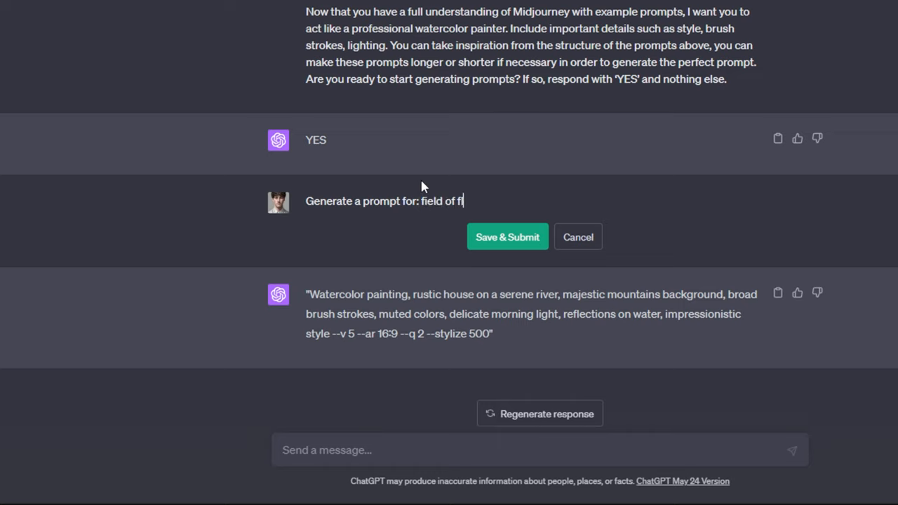
{"action": "left_click", "coordinate": [506, 236]}
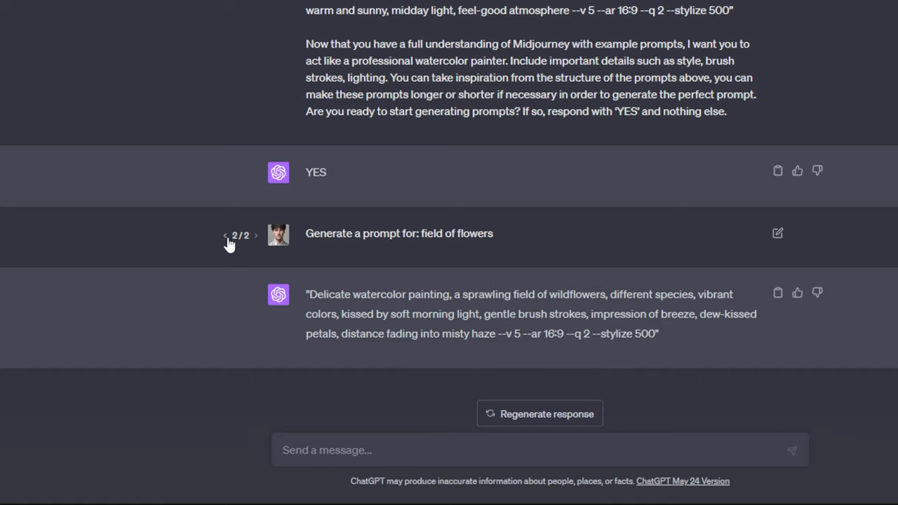
{"action": "left_click", "coordinate": [226, 236]}
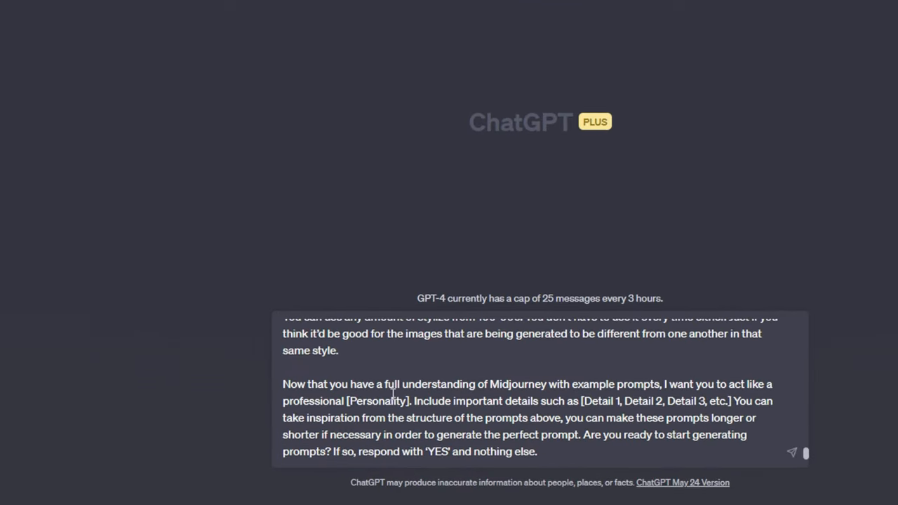
Recast the priming prompt as a minimalistic line art designer with color, form, line, shape, space
{"action": "double_click", "coordinate": [376, 402]}
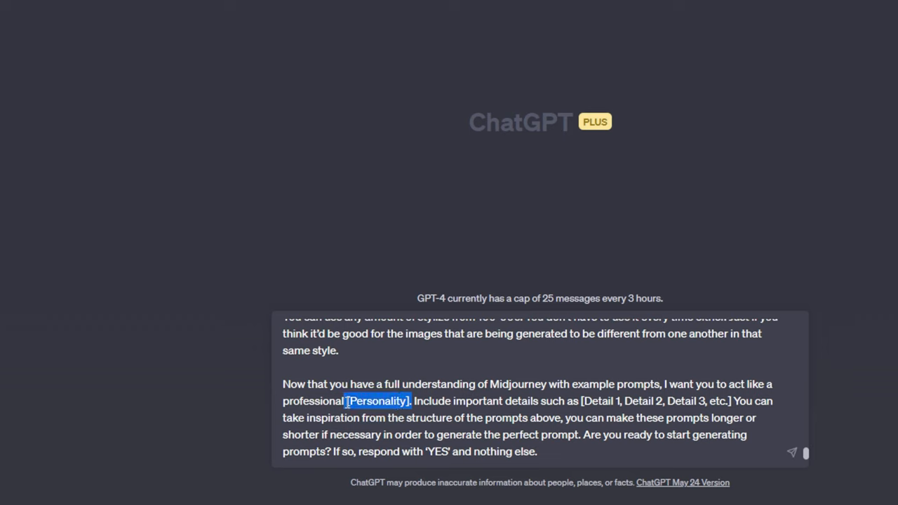
{"action": "key", "text": "Delete"}
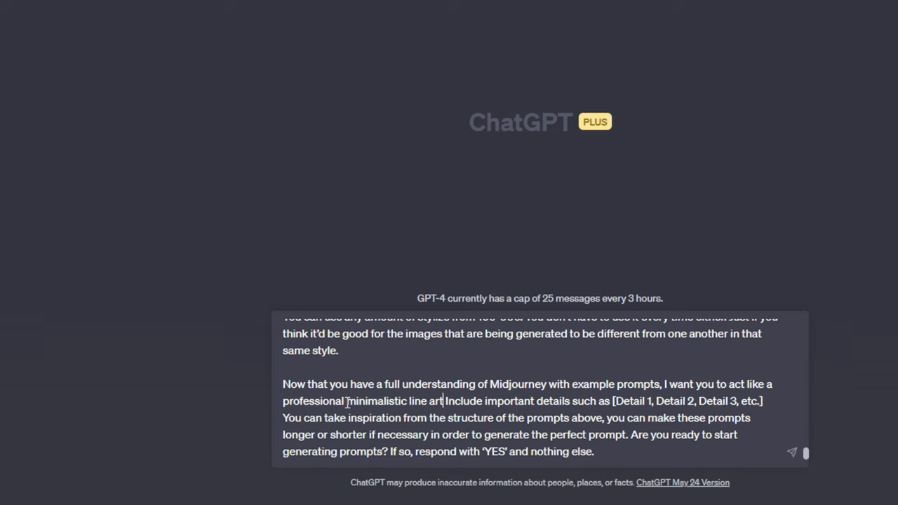
{"action": "type", "text": "designer."}
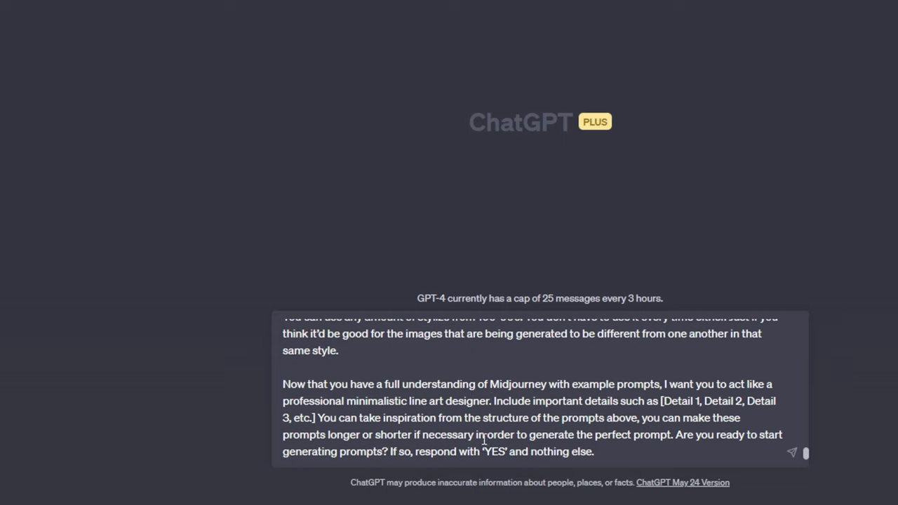
{"action": "mouse_move", "coordinate": [652, 407]}
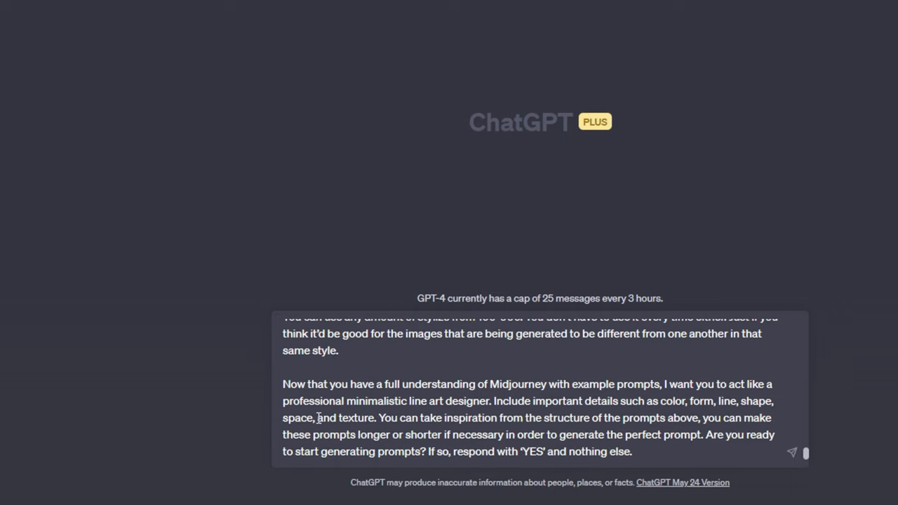
{"action": "mouse_move", "coordinate": [494, 401]}
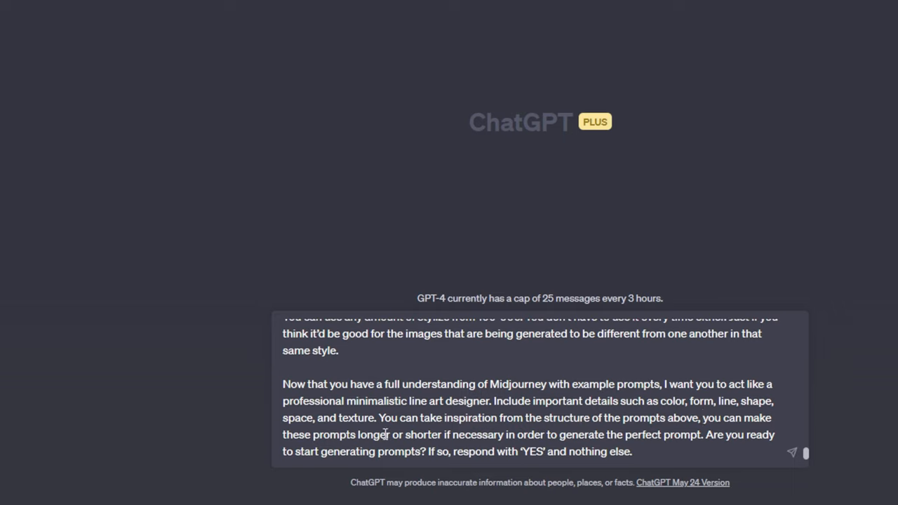
{"action": "double_click", "coordinate": [345, 418]}
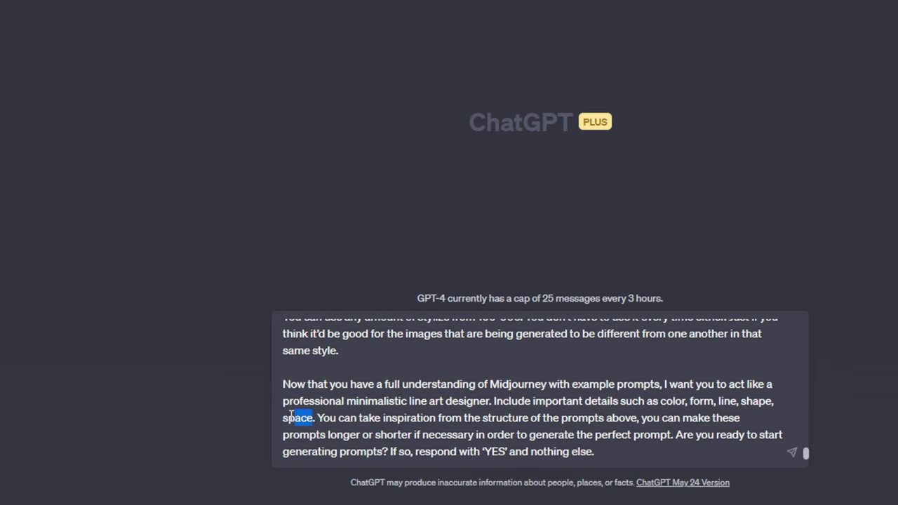
{"action": "left_click_drag", "start_coordinate": [295, 418], "coordinate": [705, 442]}
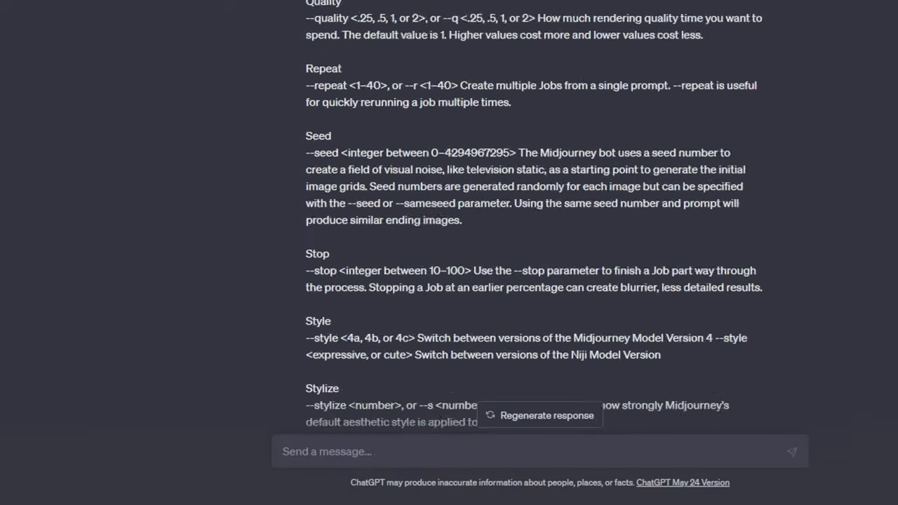
Request 'Generate a prompt for: A rubiks cube' and select the whole line-art reply to copy
{"action": "scroll", "scroll_direction": "down", "scroll_amount": 3}
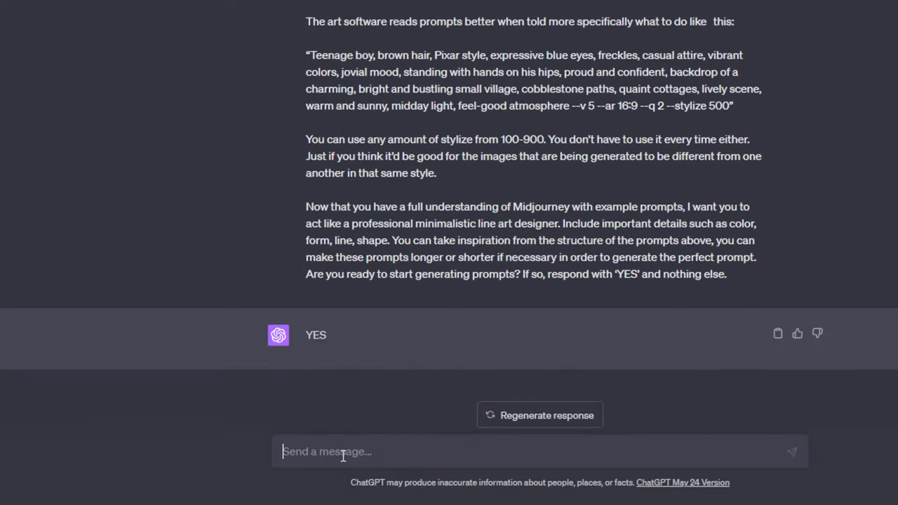
{"action": "type", "text": "Generate"}
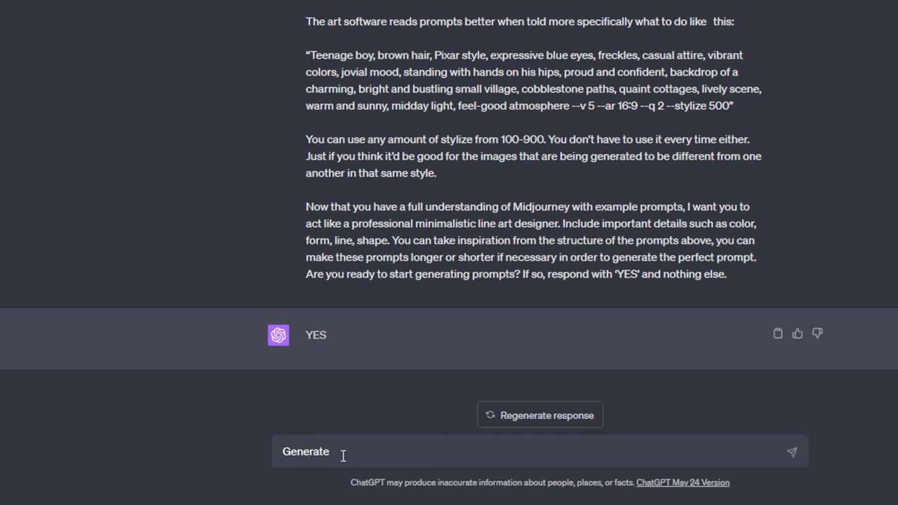
{"action": "type", "text": "a prompt for:"}
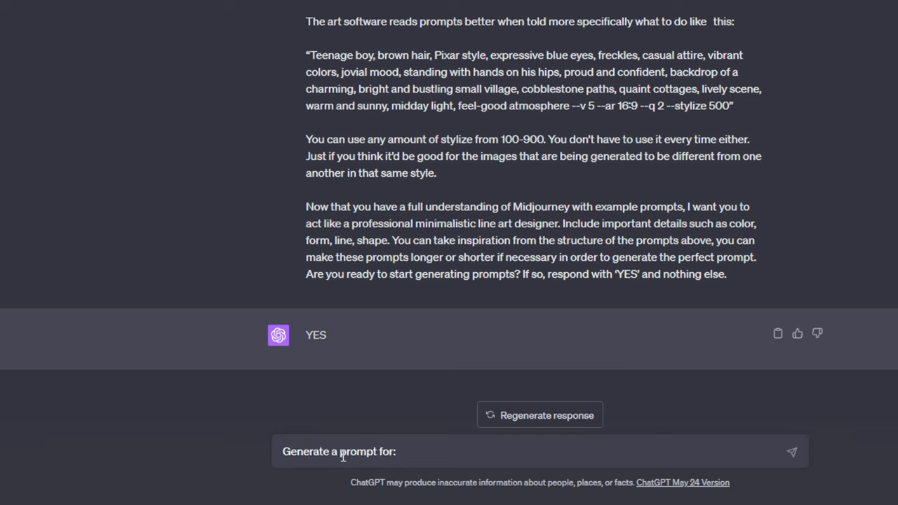
{"action": "type", "text": "A rubi"}
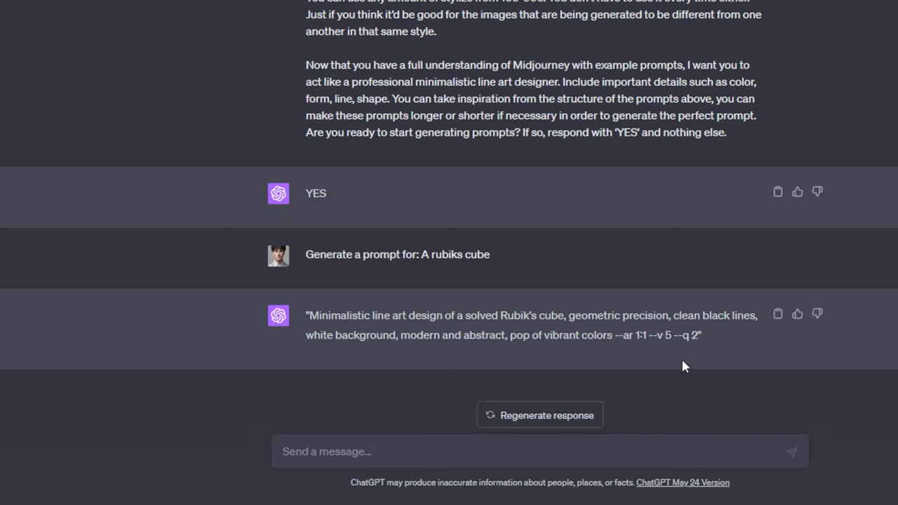
{"action": "left_click_drag", "start_coordinate": [306, 314], "coordinate": [702, 334]}
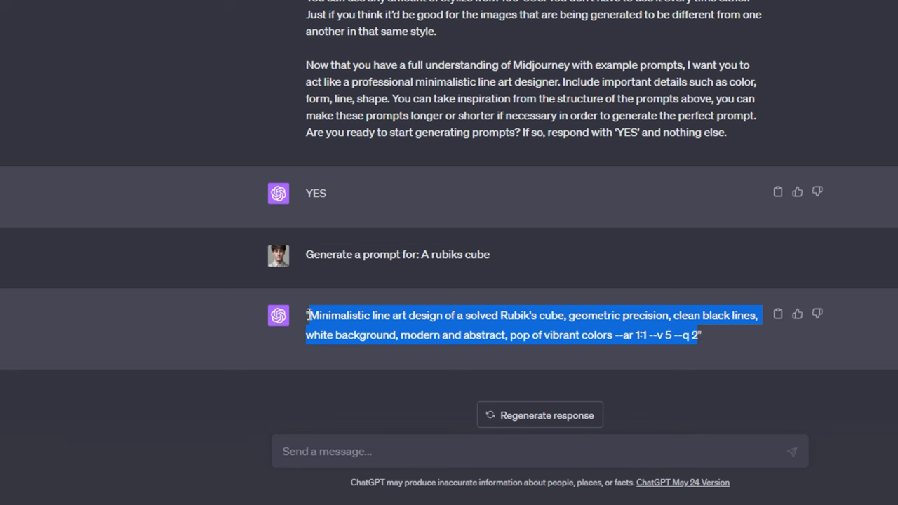
{"action": "scroll", "scroll_direction": "down", "scroll_amount": 3}
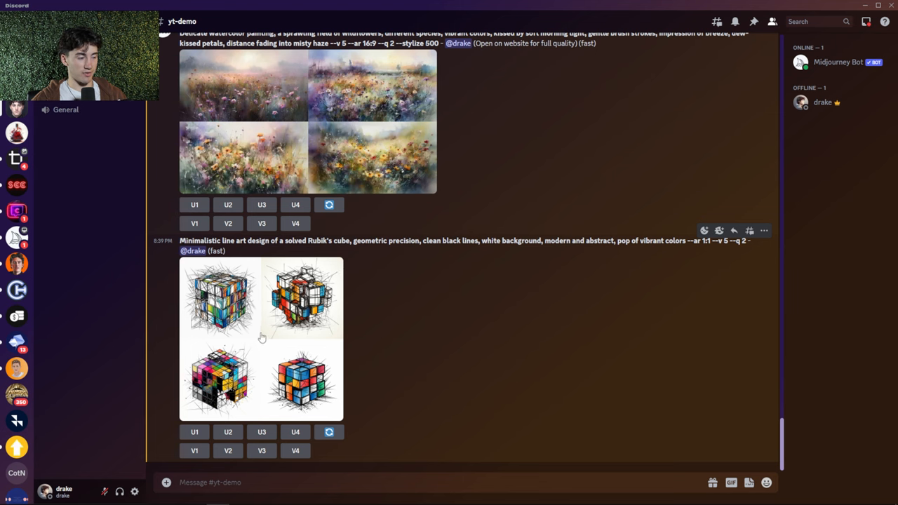
Run the Rubik's cube prompt through /imagine and return to a fresh ChatGPT priming template
{"action": "left_click", "coordinate": [260, 337]}
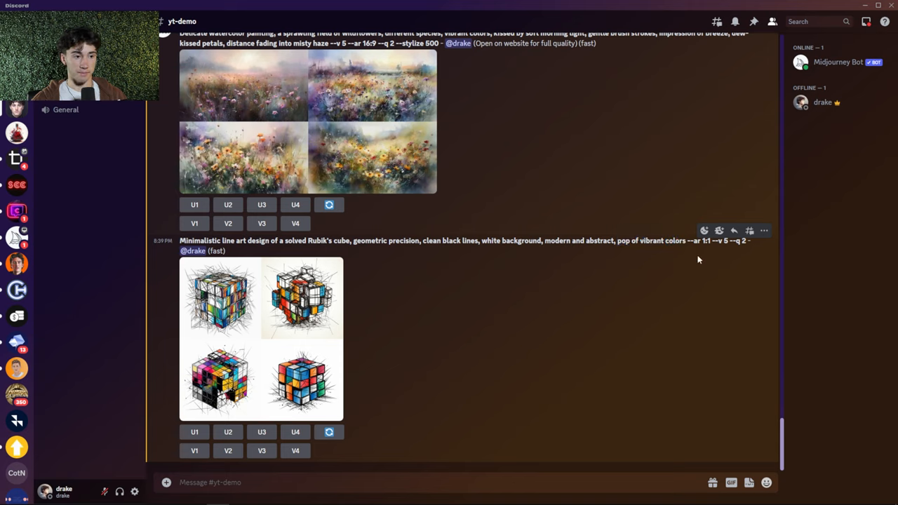
{"action": "mouse_move", "coordinate": [554, 255]}
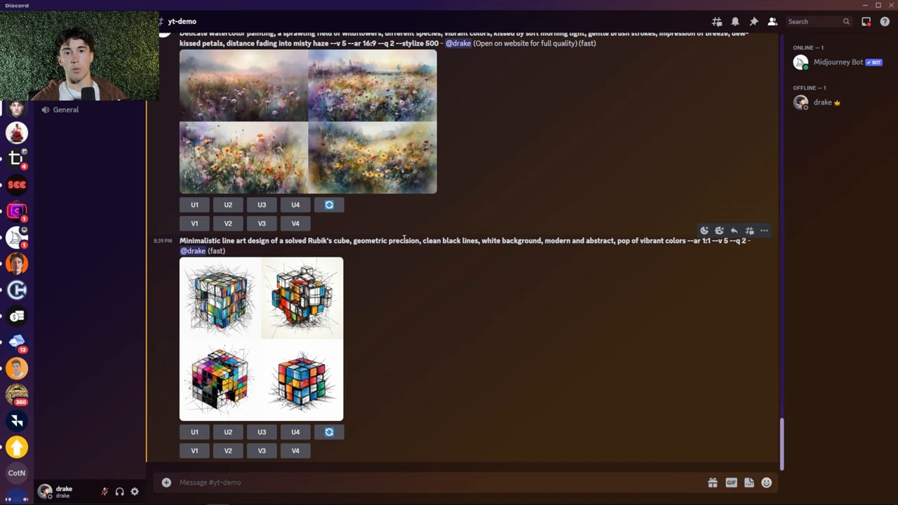
{"action": "double_click", "coordinate": [385, 241]}
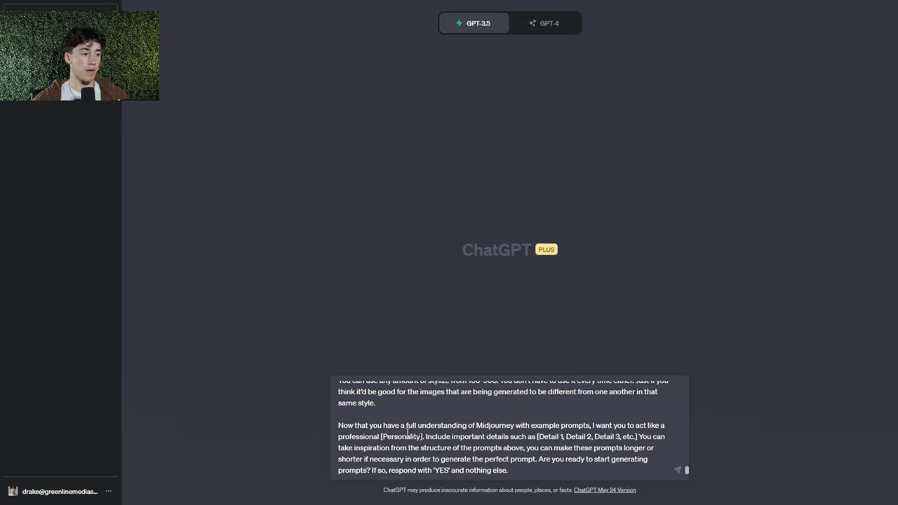
Replace the template placeholders with photographer details such as 'camera setup' and send the GPT-4 priming prompt
{"action": "double_click", "coordinate": [401, 437]}
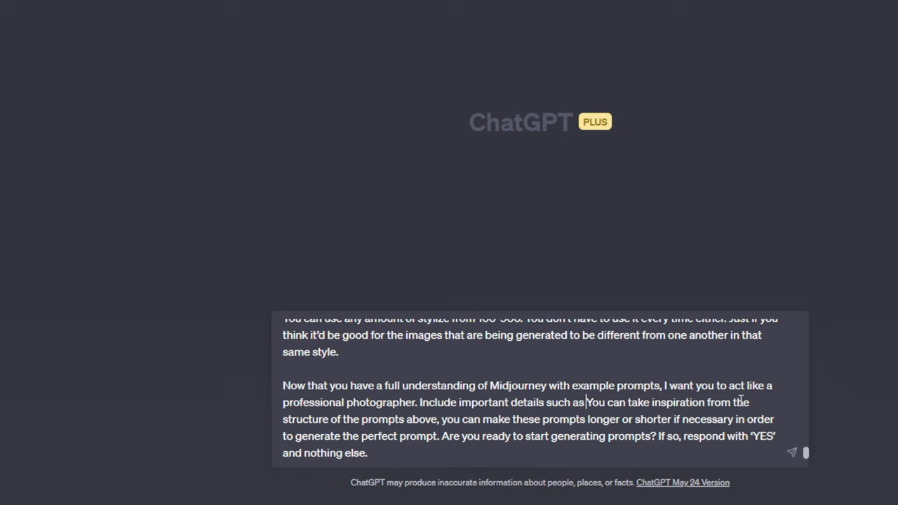
{"action": "type", "text": "camera setup, lens type, ISO."}
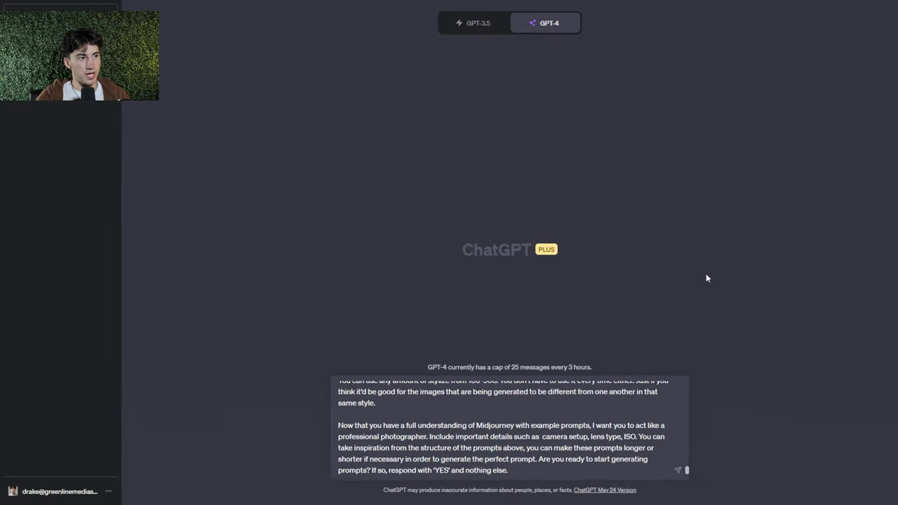
{"action": "scroll", "scroll_direction": "down", "scroll_amount": 3}
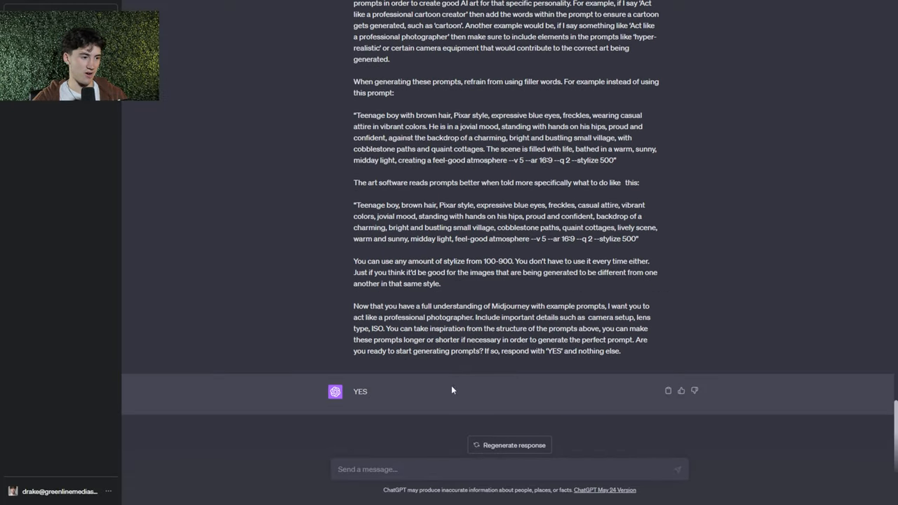
Request 'Generate a prompt for: Hyper realistic german shepherd' and copy the generated prompt text
{"action": "type", "text": "Generate a prompt"}
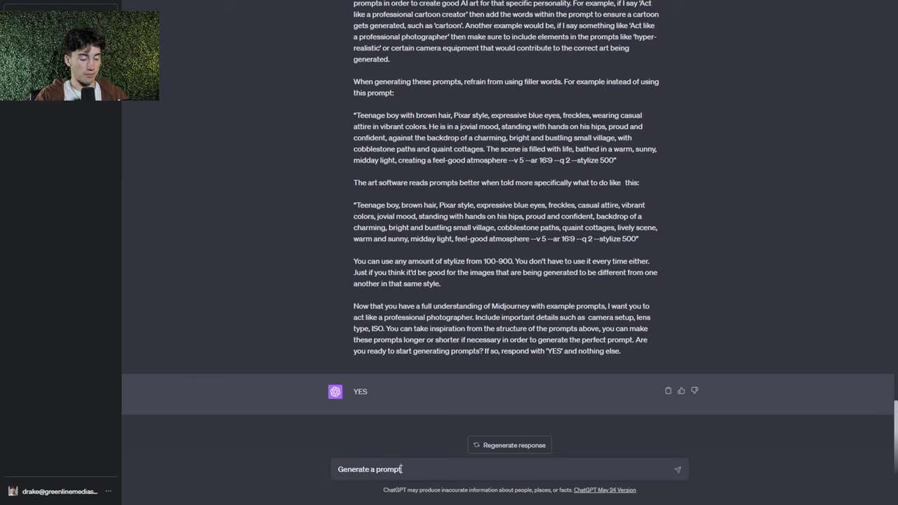
{"action": "type", "text": "for:"}
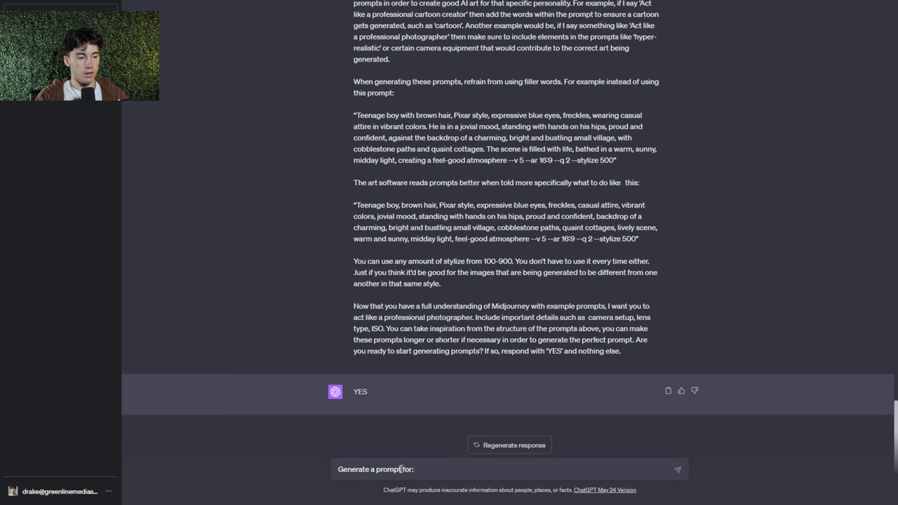
{"action": "type", "text": "Hyper rea"}
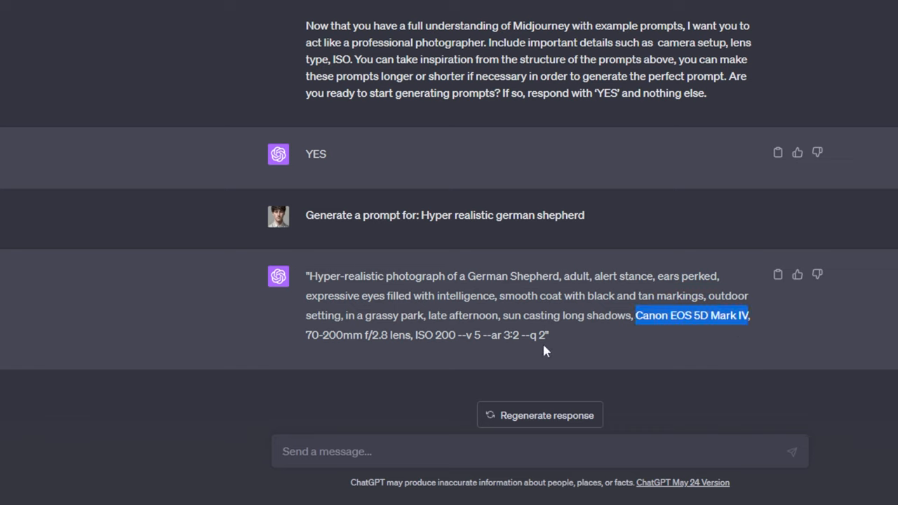
{"action": "left_click_drag", "start_coordinate": [307, 276], "coordinate": [550, 334]}
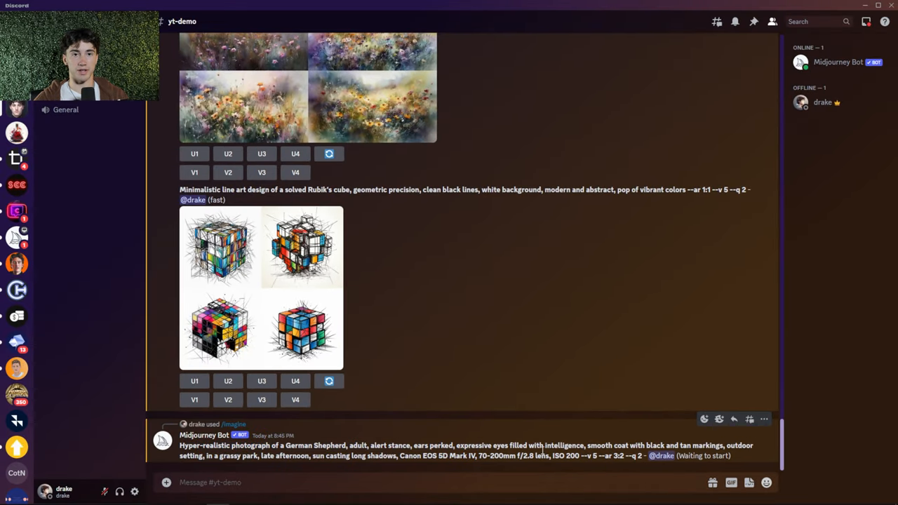
Submit the German Shepherd prompt via /imagine and preview the rendered four-image grid
{"action": "left_click_drag", "start_coordinate": [399, 445], "coordinate": [452, 445]}
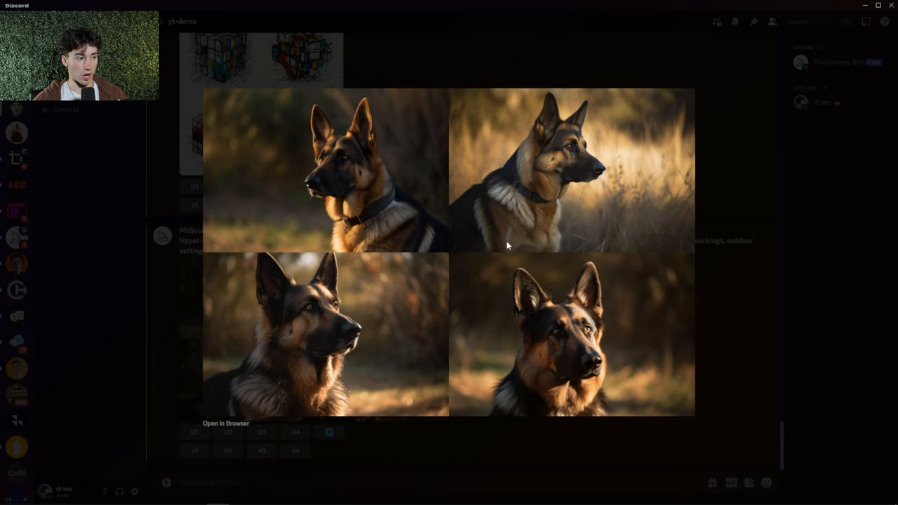
{"action": "mouse_move", "coordinate": [657, 191]}
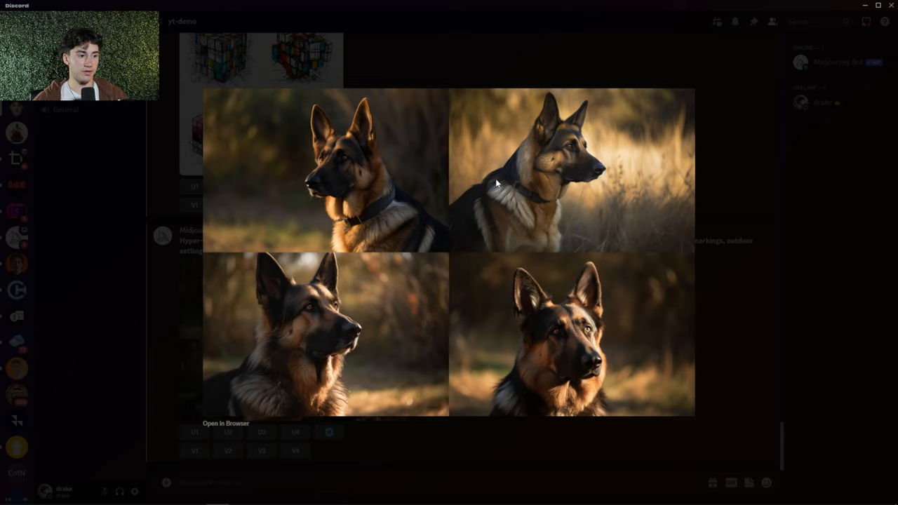
{"action": "mouse_move", "coordinate": [474, 295]}
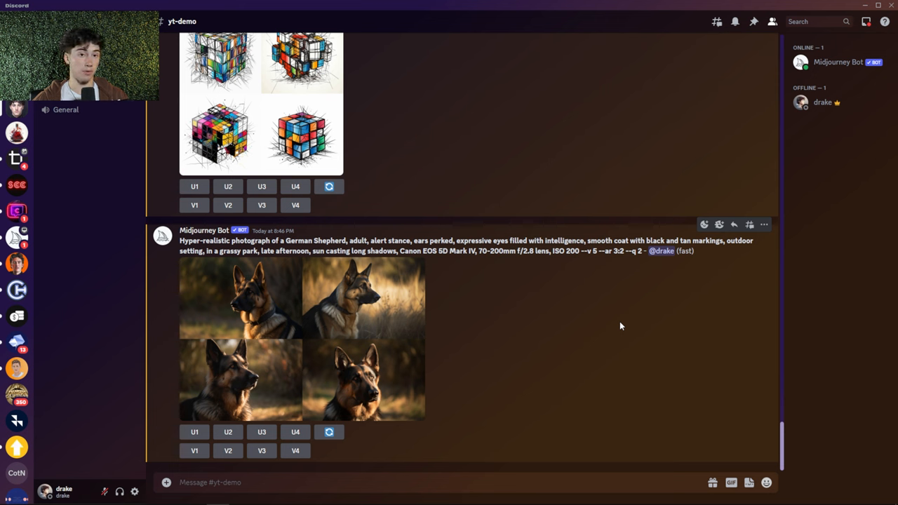
{"action": "mouse_move", "coordinate": [556, 325]}
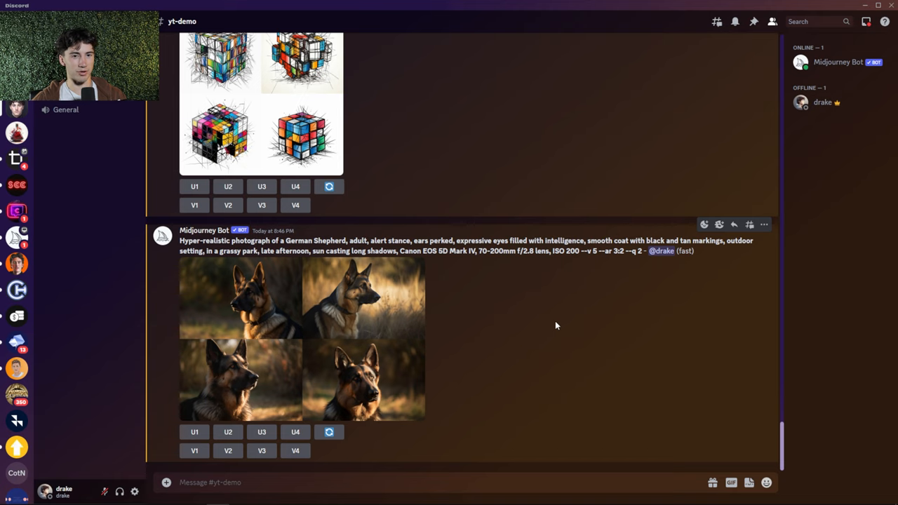